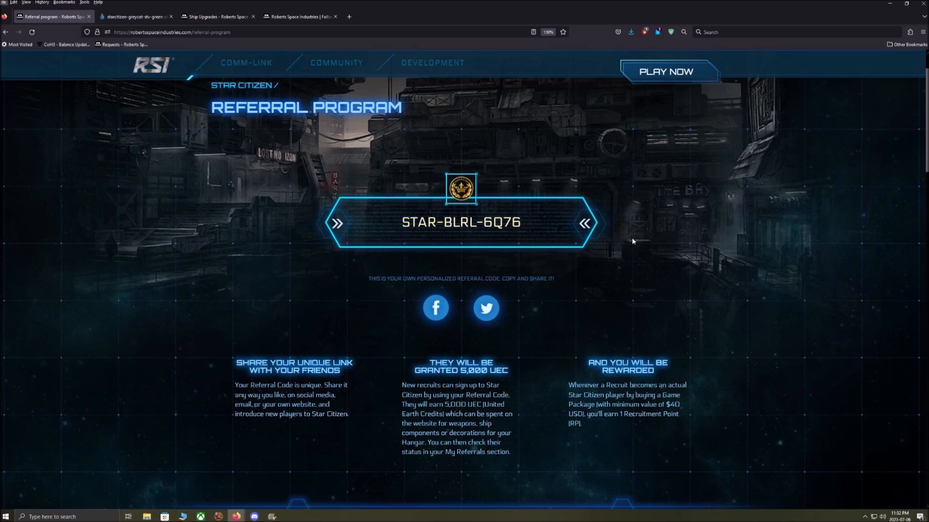
mouse_move(448, 227)
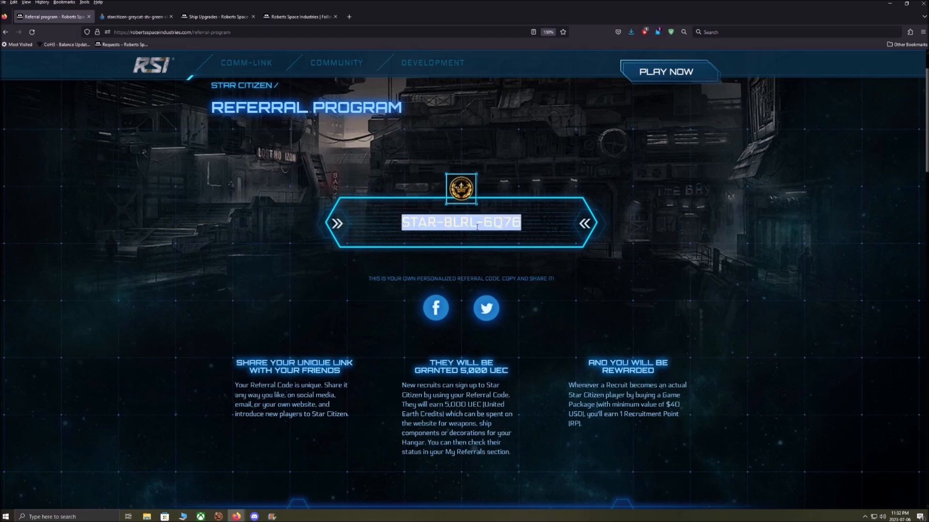
mouse_move(411, 237)
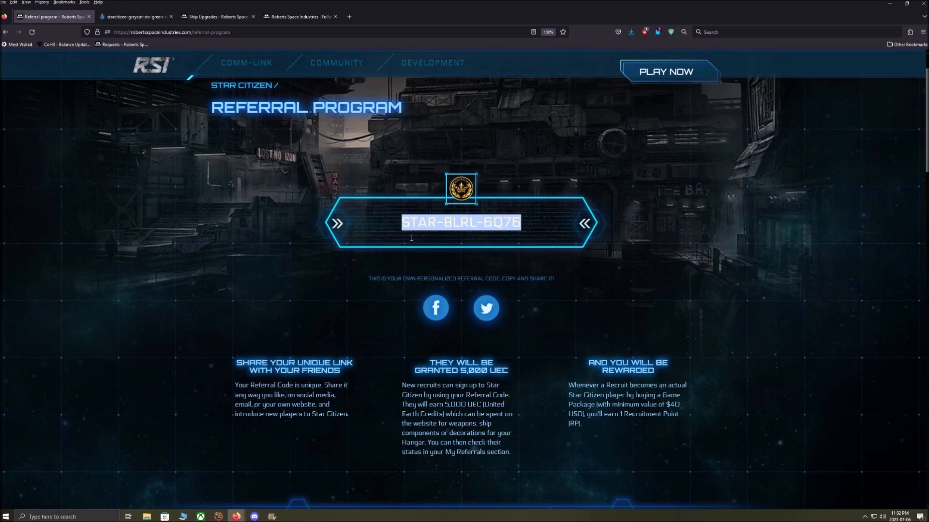
From the RSI home page's Account panel, start Enlist Now and enter the copied referral code.
left_click(282, 278)
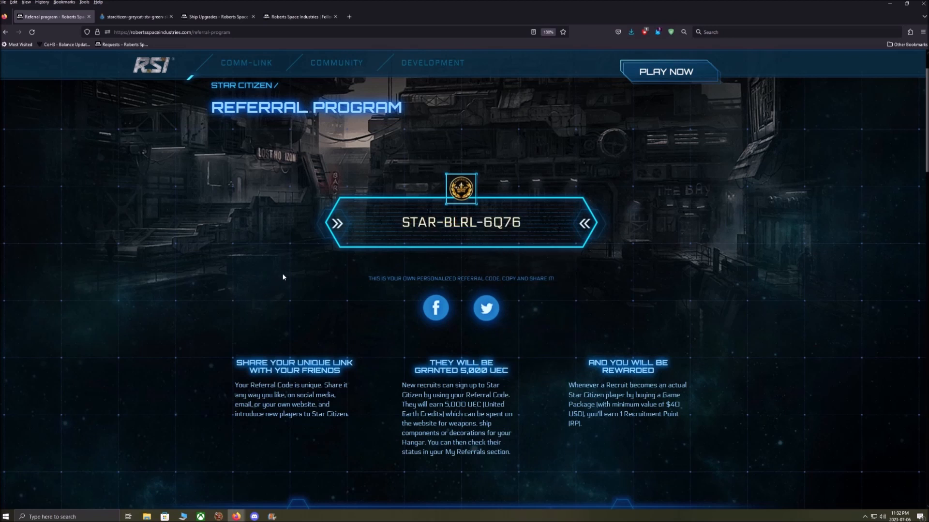
mouse_move(290, 272)
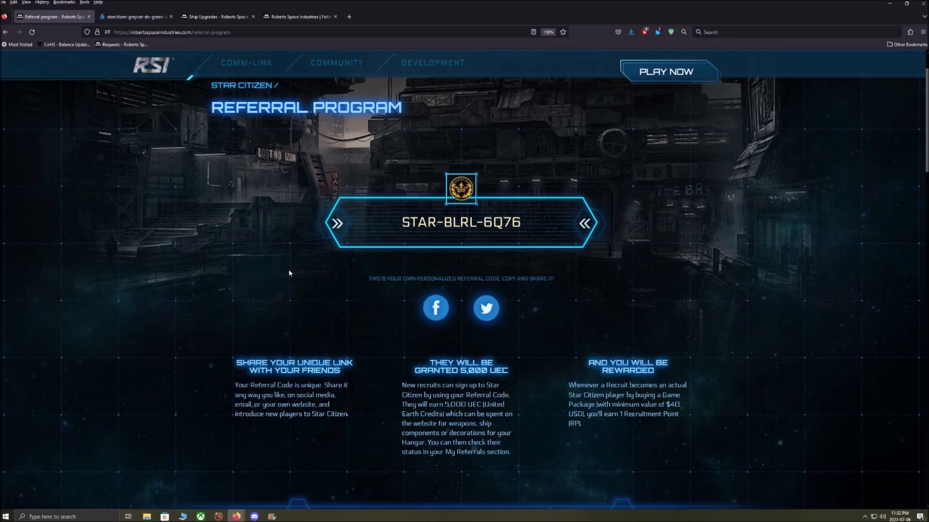
mouse_move(336, 290)
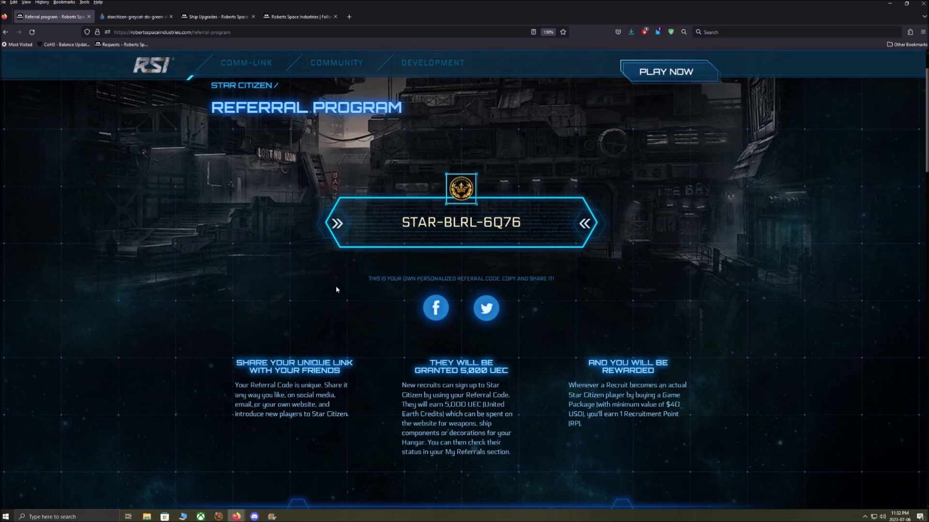
left_click(217, 16)
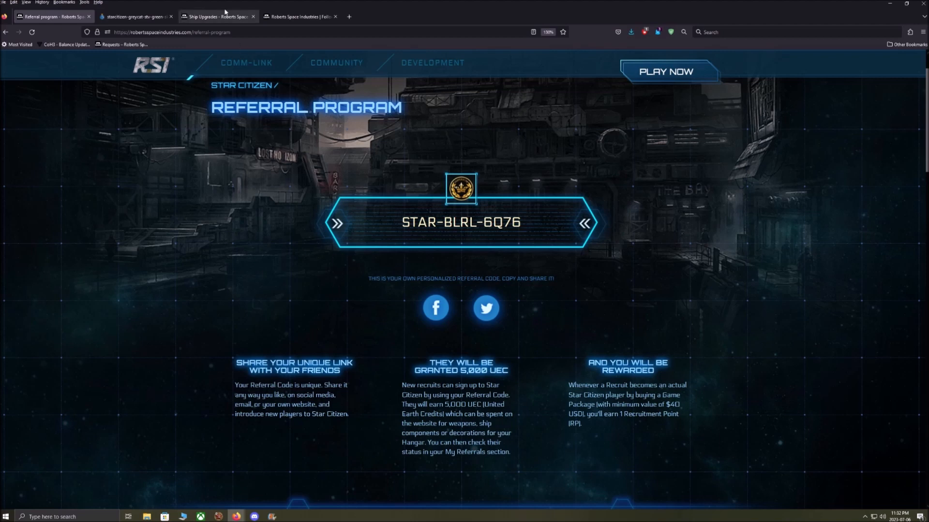
mouse_move(340, 296)
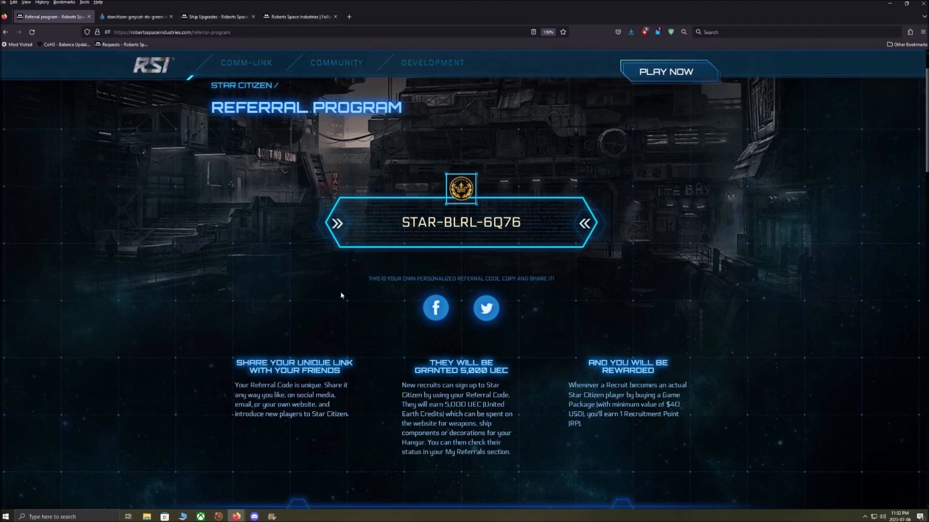
left_click(299, 16)
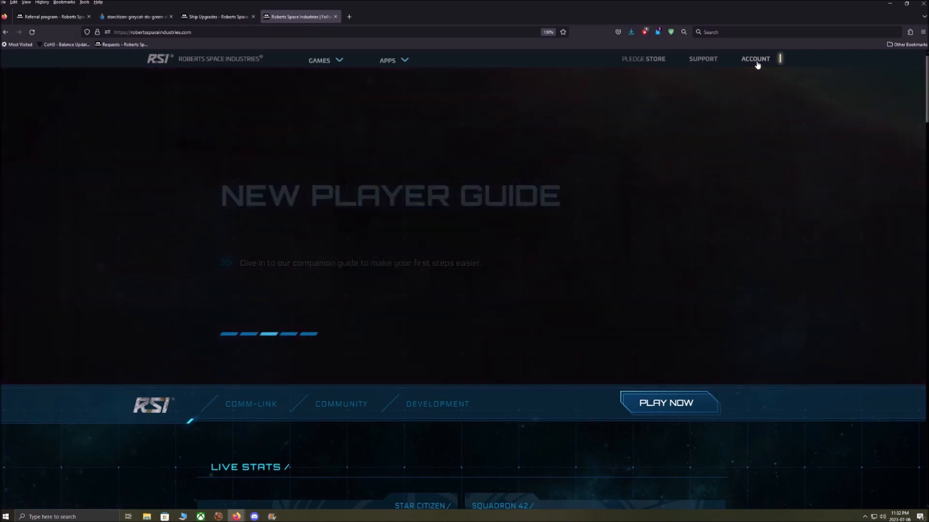
left_click(755, 58)
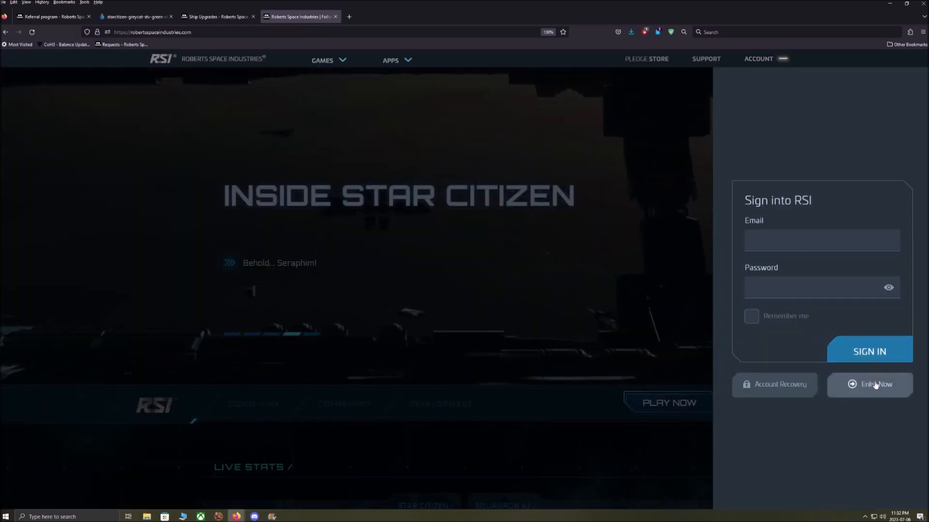
left_click(869, 385)
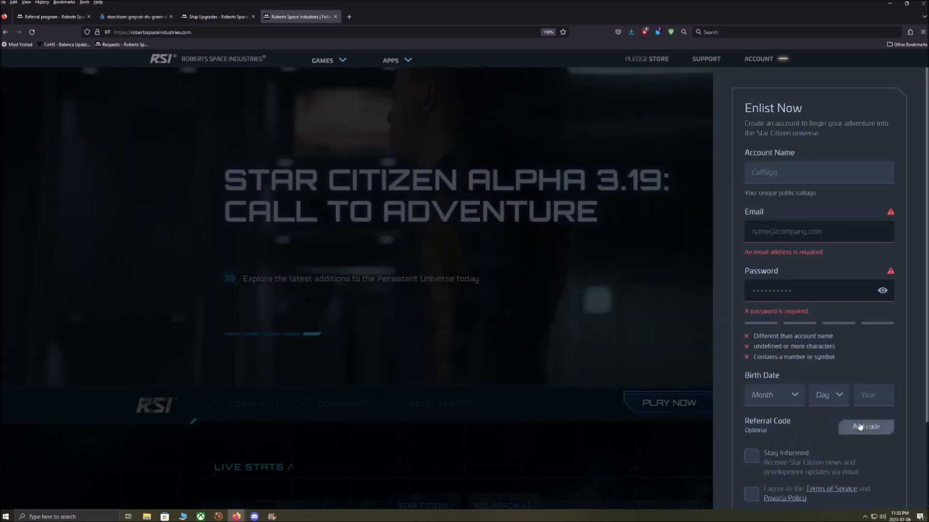
left_click(864, 427)
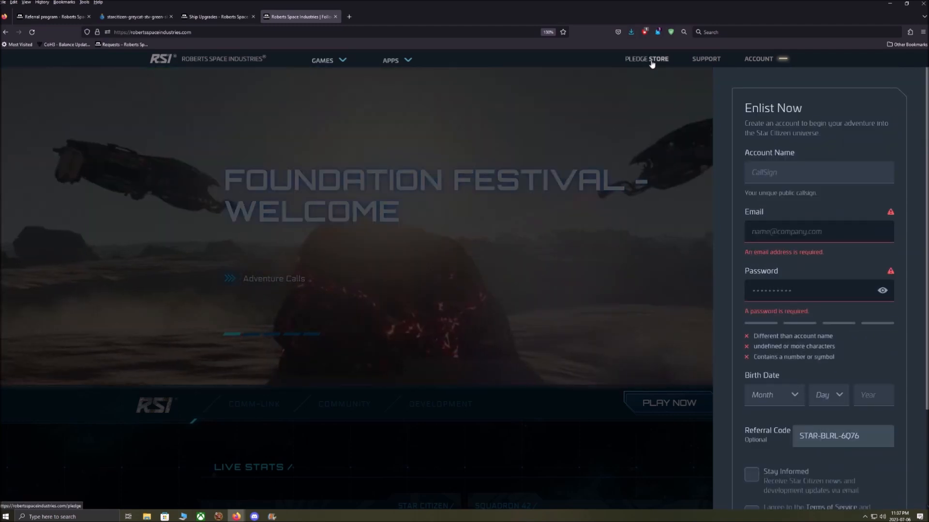
Filter the pledge store to Game Packages and browse down to the $40.50 Aurora MR package.
left_click(646, 59)
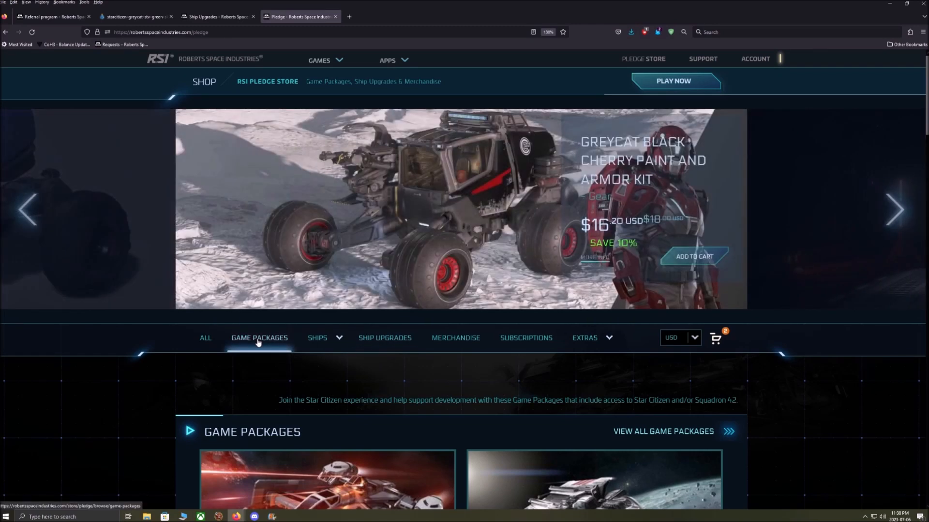
left_click(259, 337)
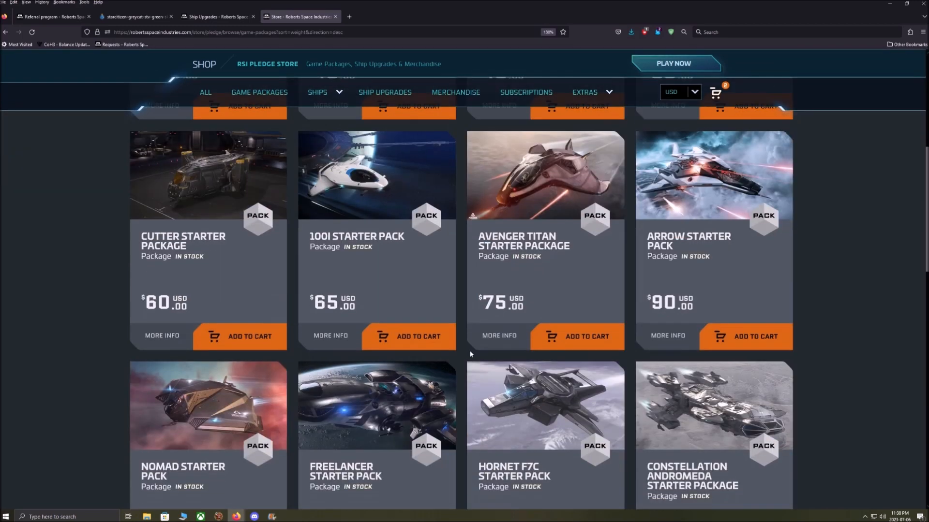
scroll("down", 3)
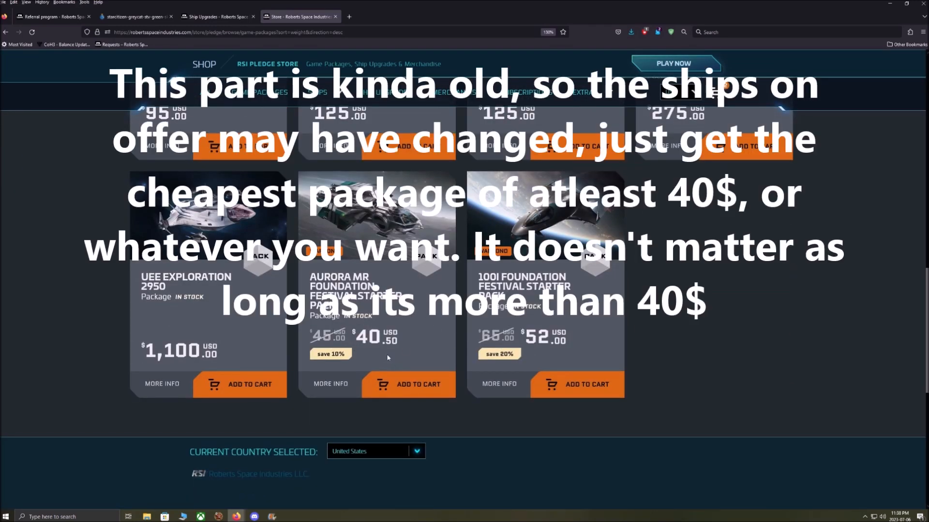
mouse_move(428, 354)
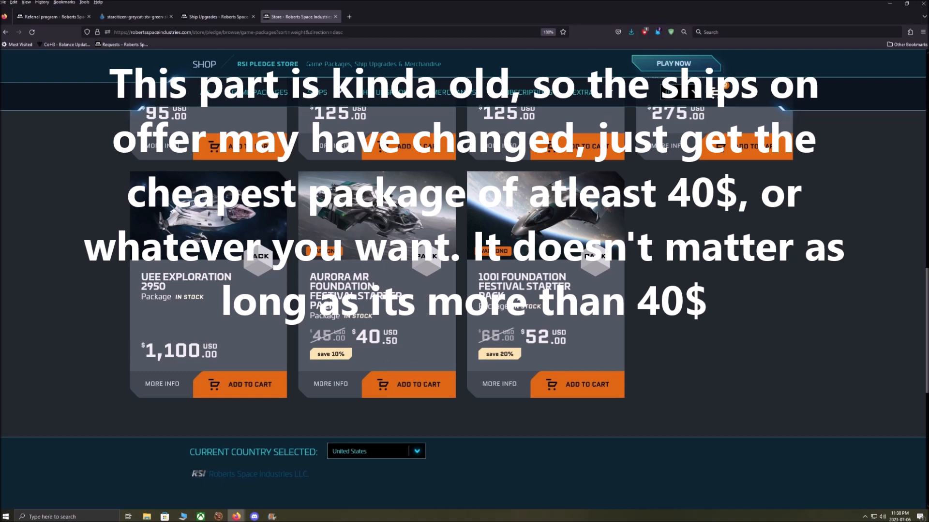
scroll("down", 3)
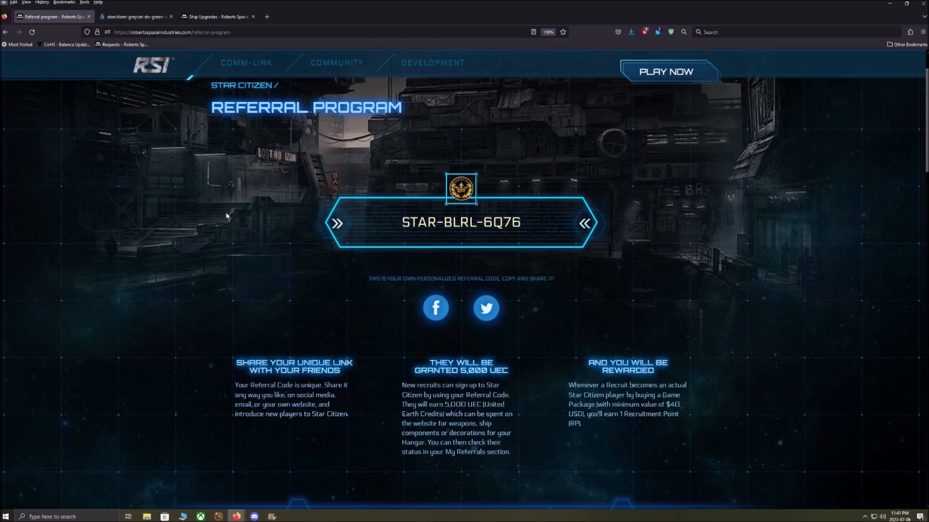
mouse_move(305, 318)
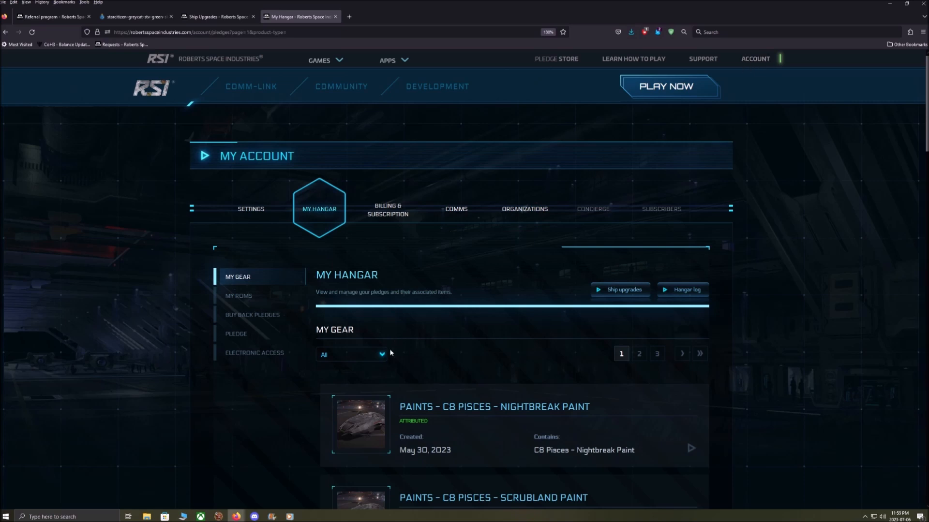
Filter the hangar to Standalone Ships and expand the Standalone Ship - Spartan pledge.
left_click(351, 354)
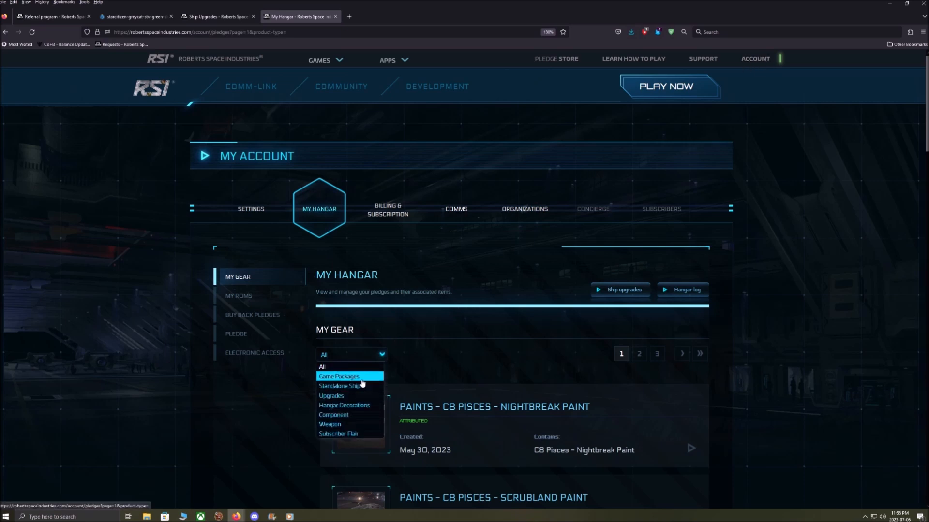
left_click(338, 377)
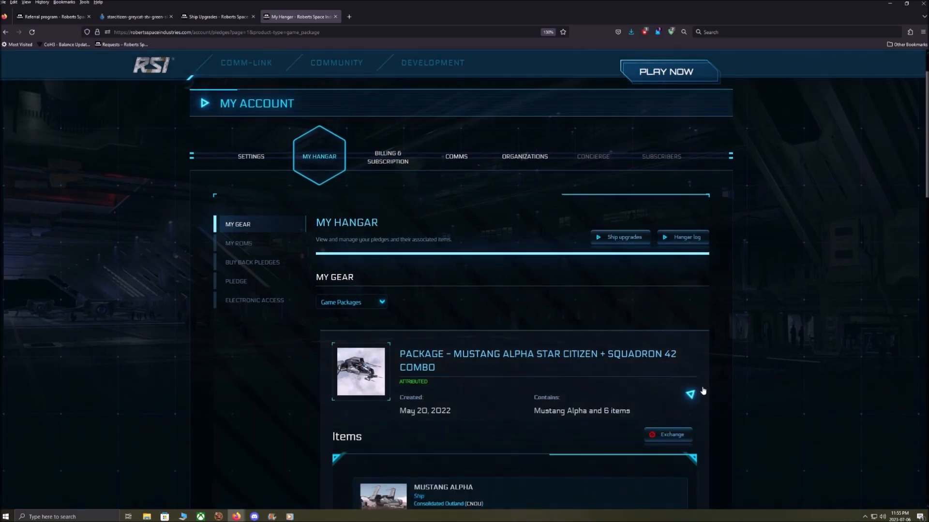
scroll("down", 3)
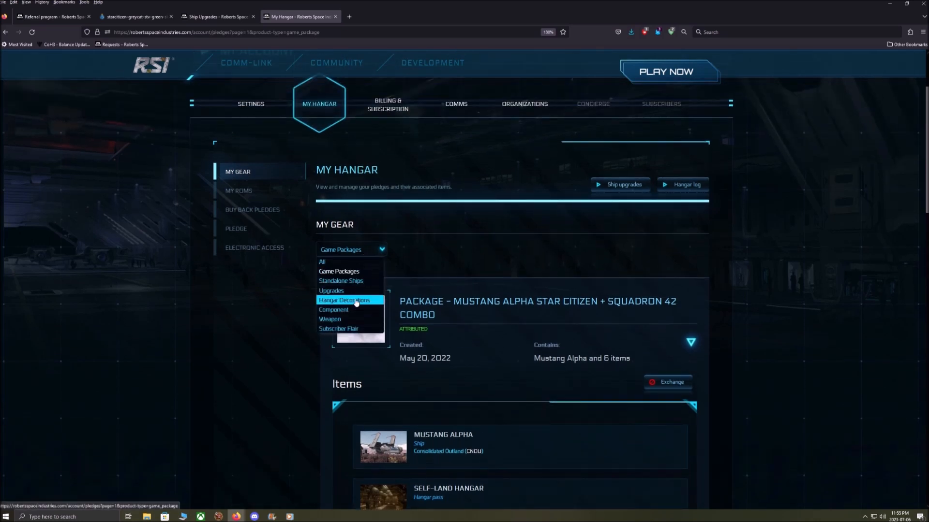
left_click(341, 281)
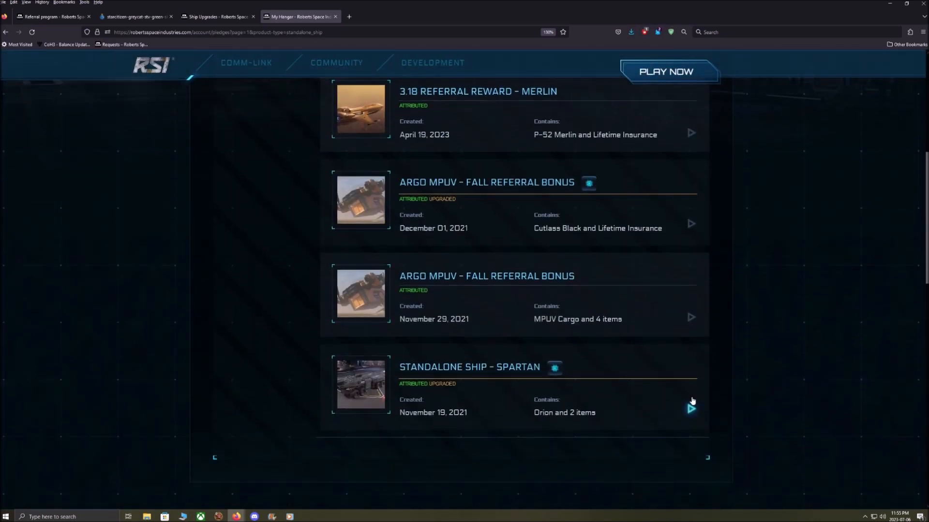
left_click(691, 409)
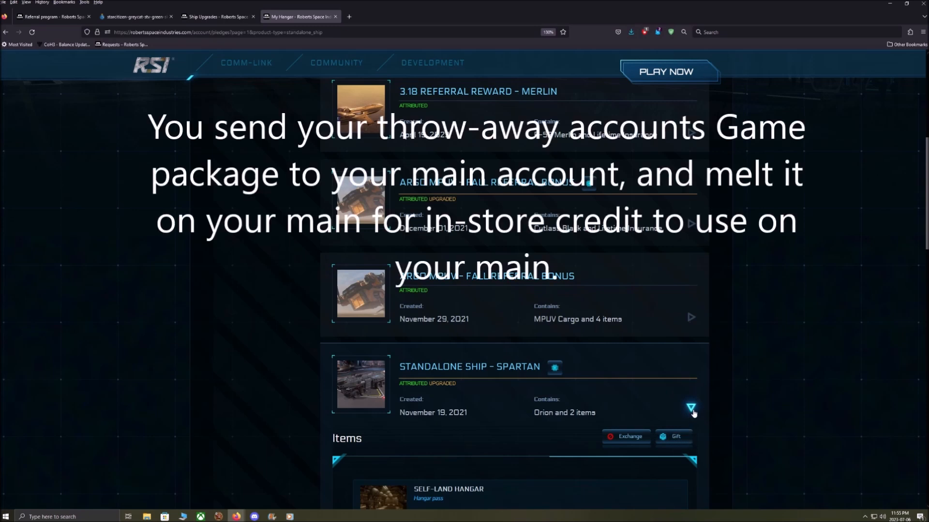
mouse_move(706, 410)
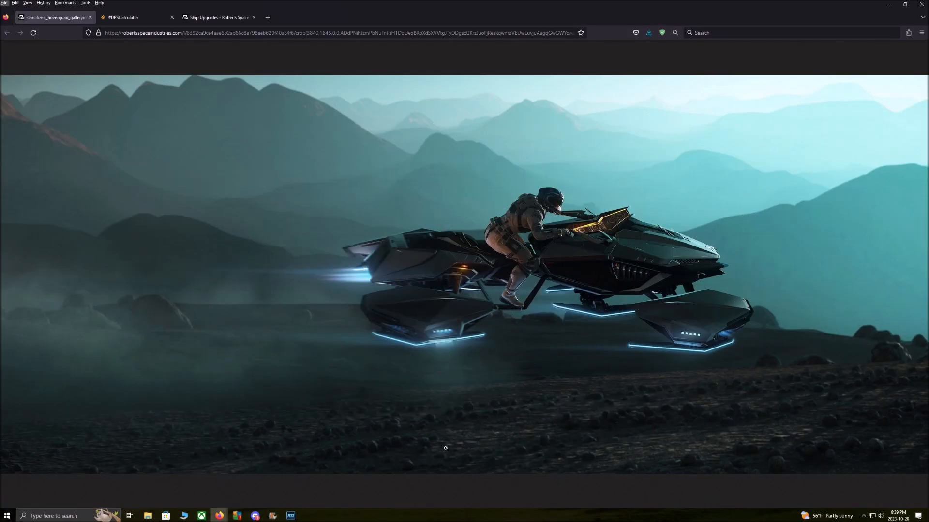
mouse_move(224, 133)
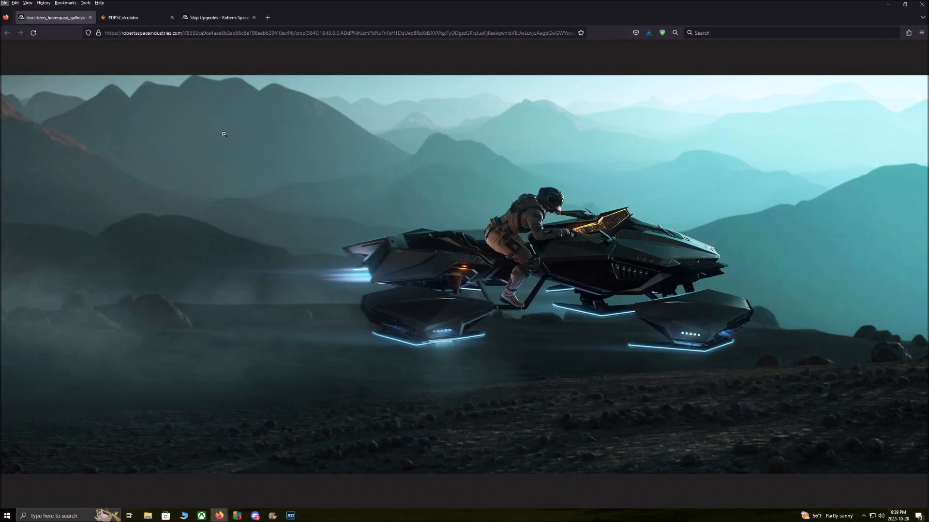
mouse_move(359, 224)
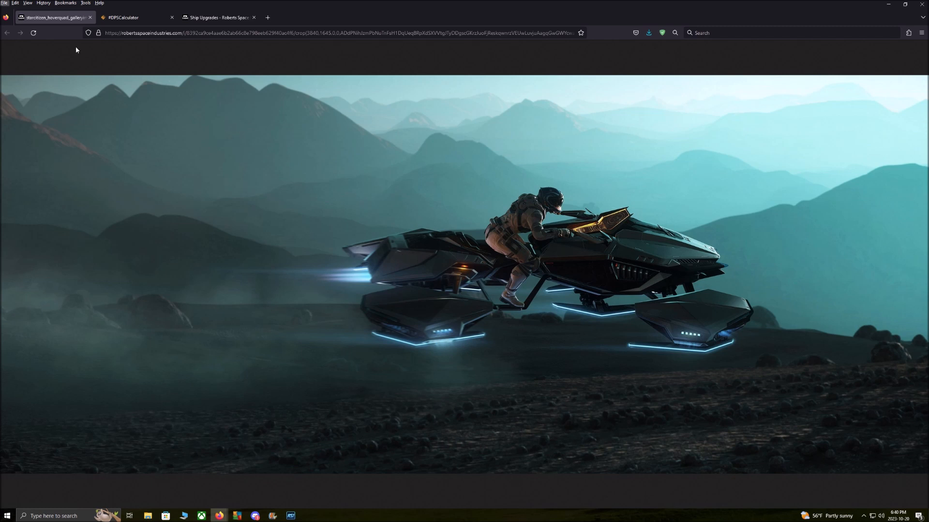
Switch to the #DPSCalculator tab showing the HoverQuad, then back to the first tab.
left_click(135, 18)
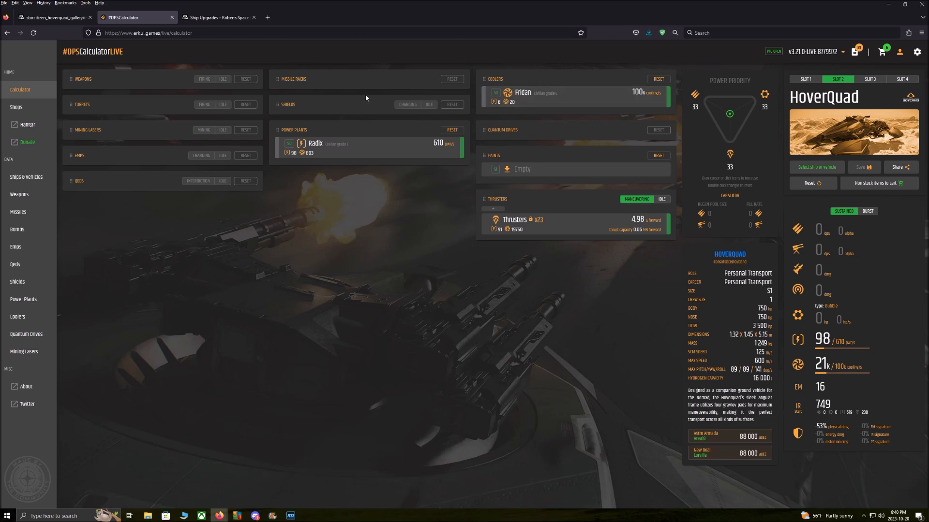
left_click(53, 18)
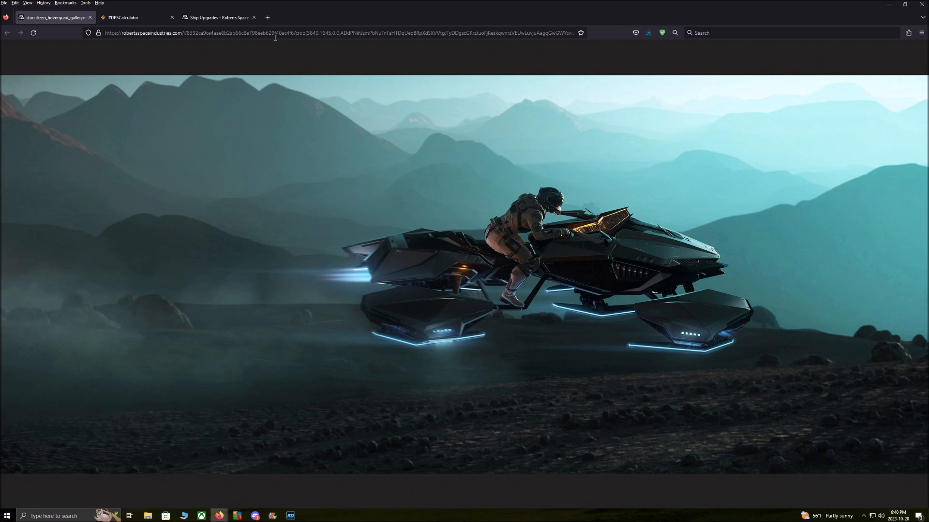
mouse_move(699, 276)
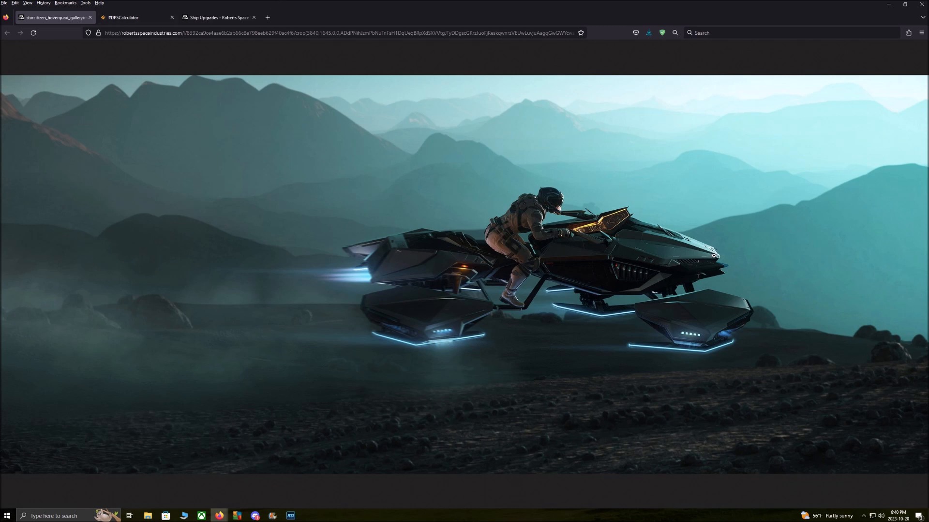
mouse_move(604, 240)
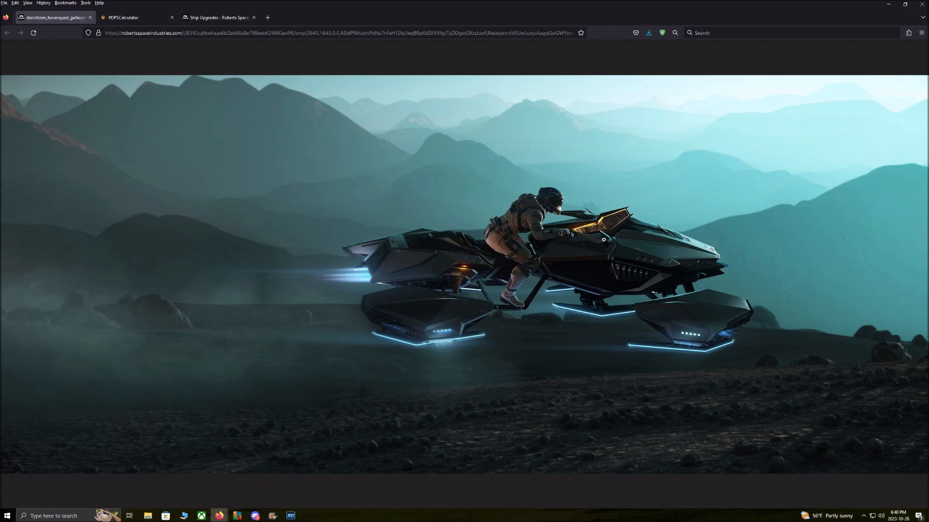
mouse_move(541, 143)
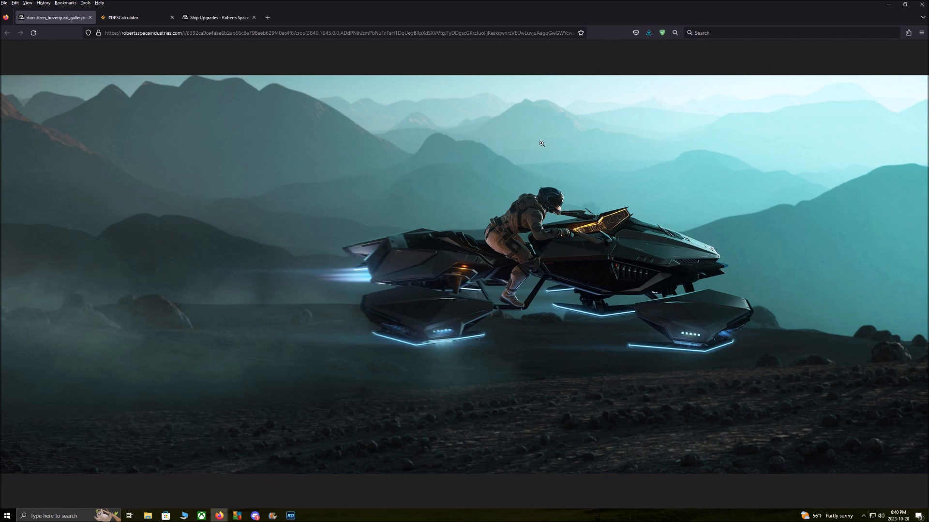
mouse_move(418, 162)
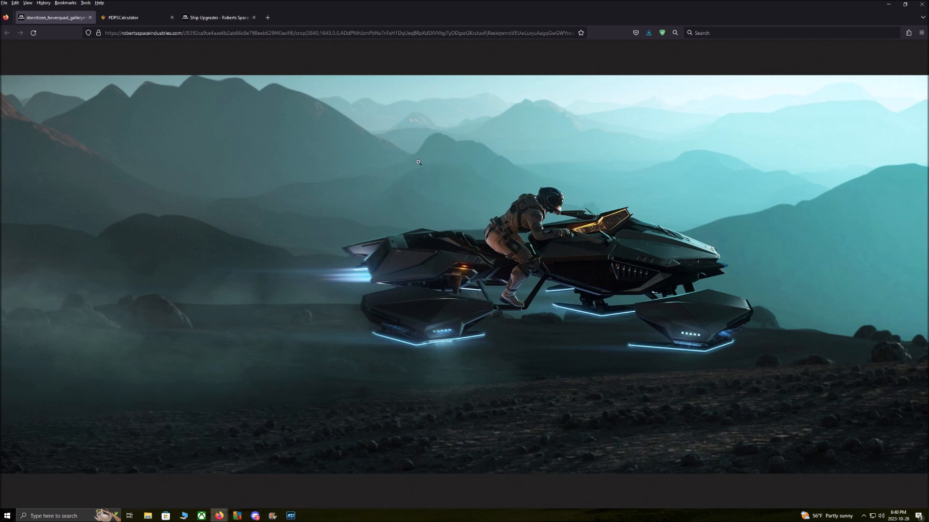
mouse_move(451, 203)
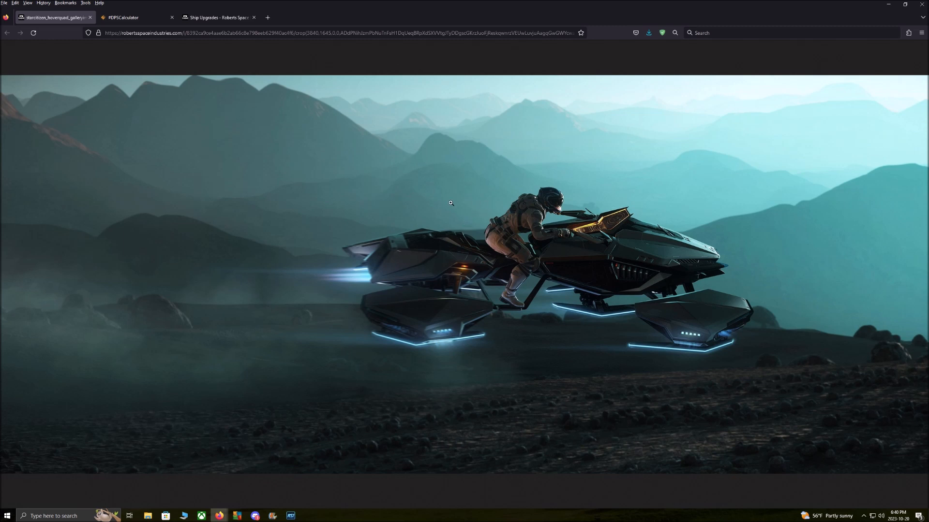
mouse_move(402, 177)
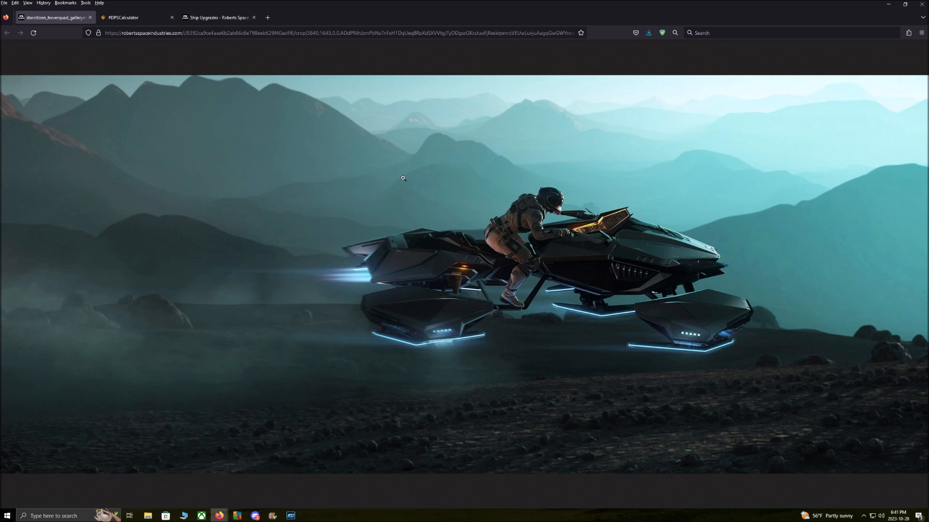
mouse_move(374, 181)
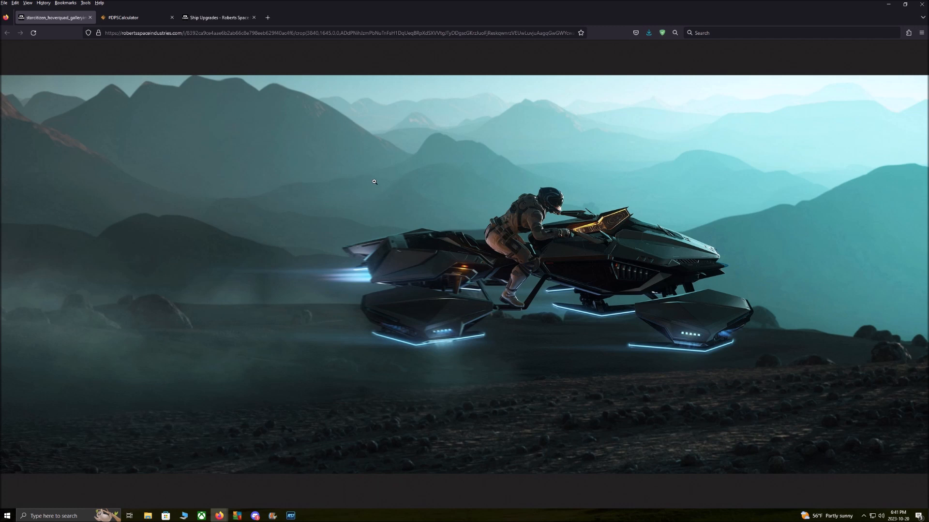
mouse_move(502, 198)
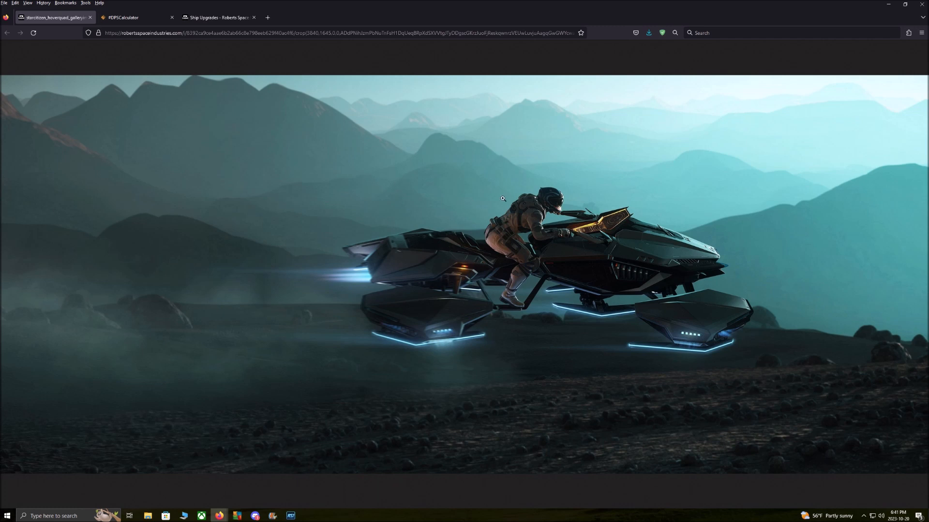
mouse_move(505, 203)
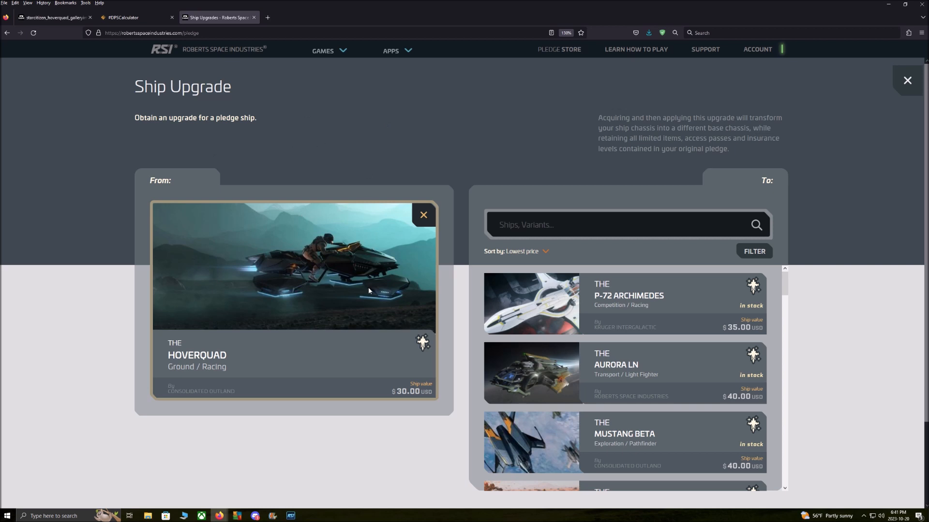
mouse_move(361, 407)
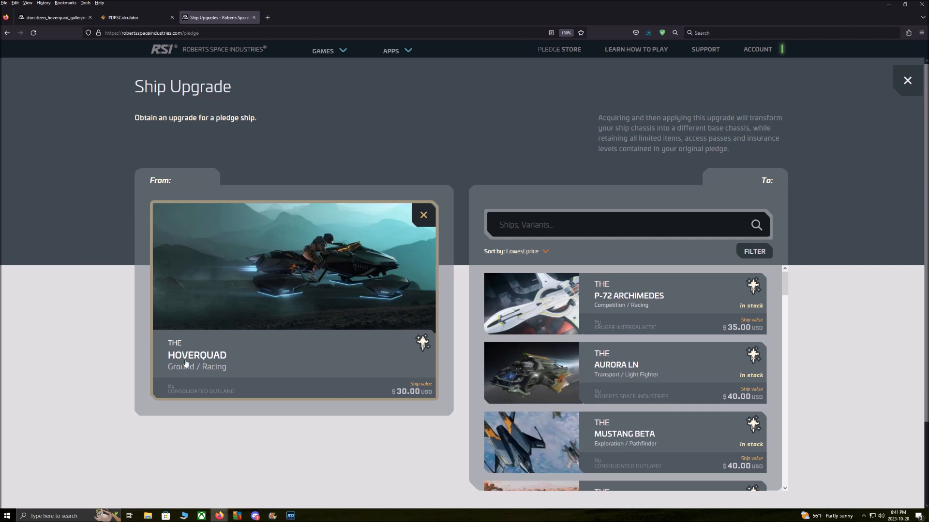
Scroll through the To list of target ships for the HoverQuad upgrade.
scroll("down", 3)
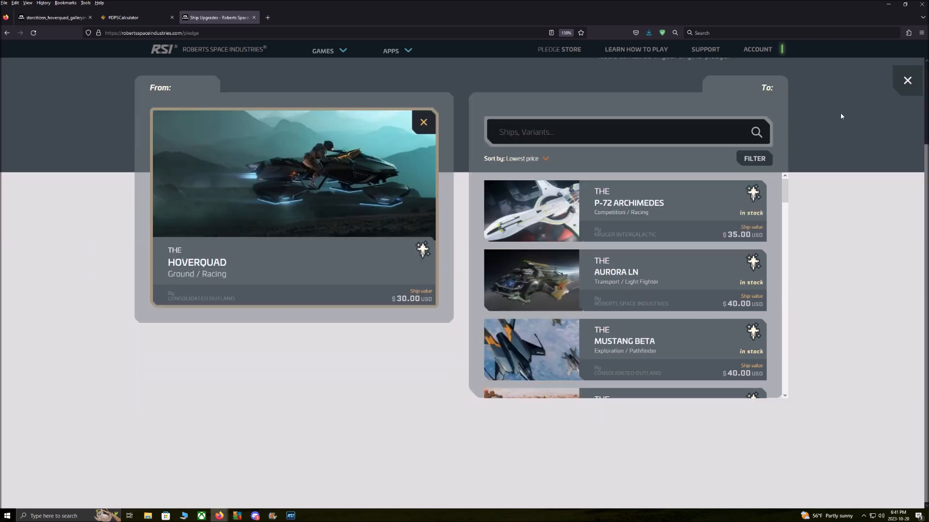
mouse_move(691, 217)
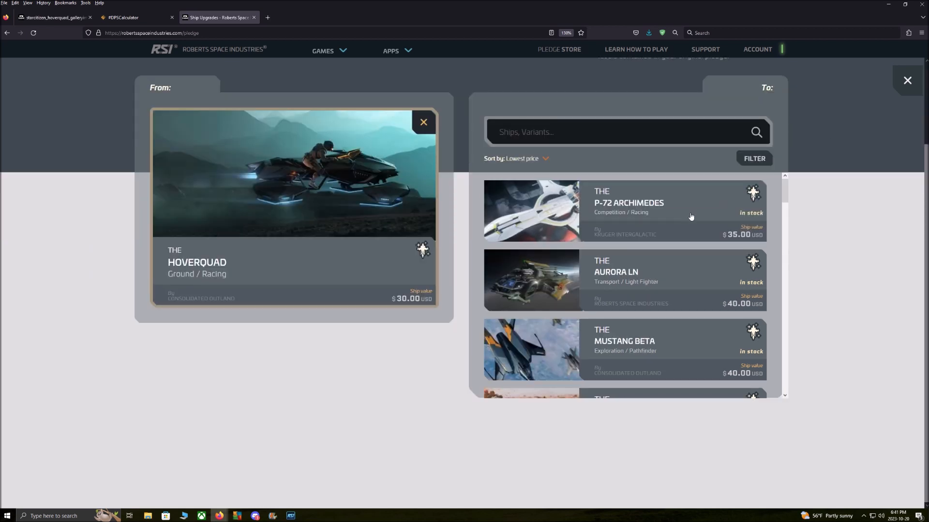
mouse_move(431, 241)
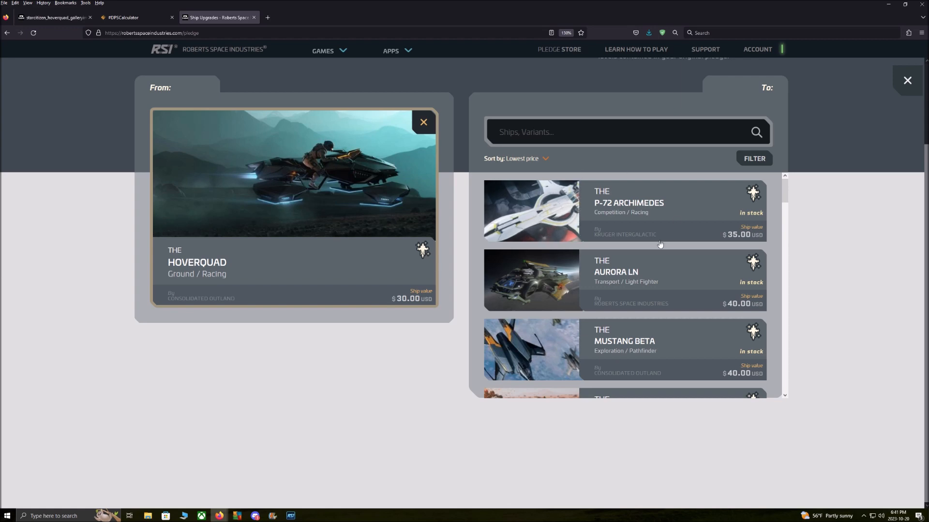
scroll("down", 3)
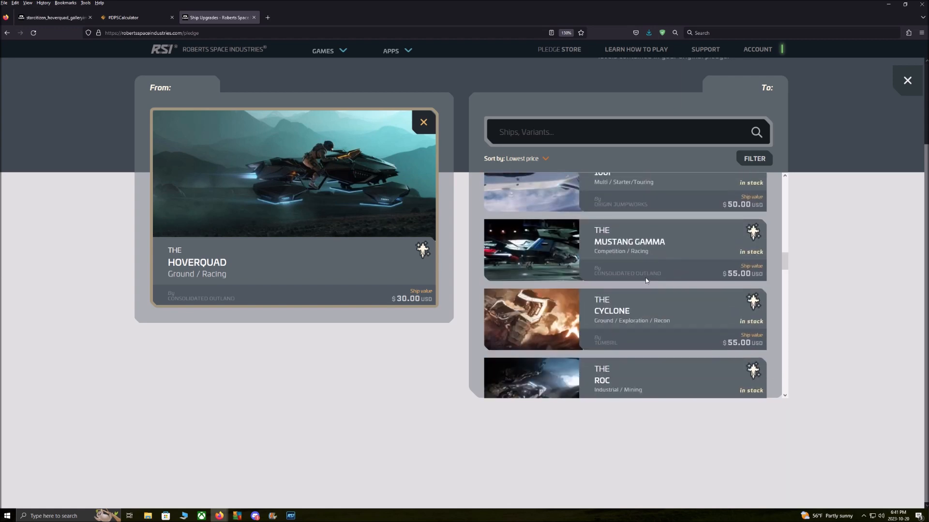
scroll("down", 3)
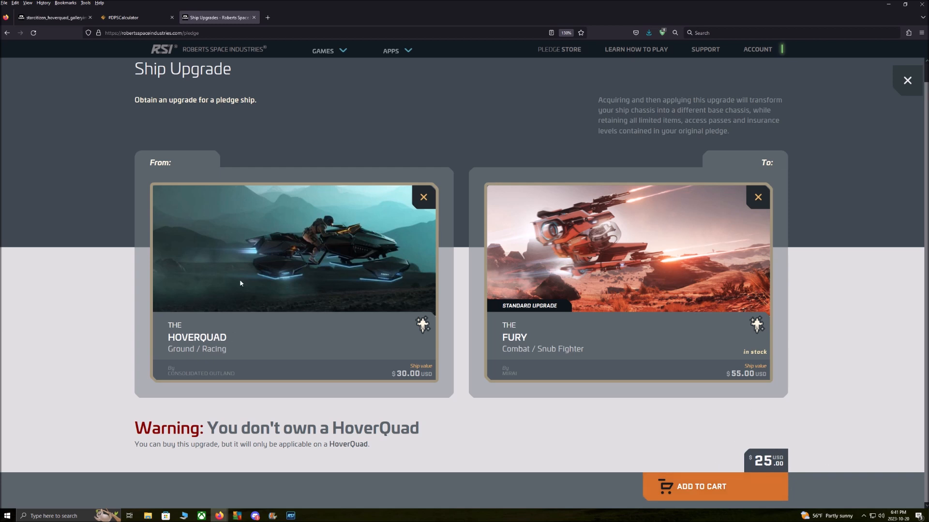
mouse_move(353, 270)
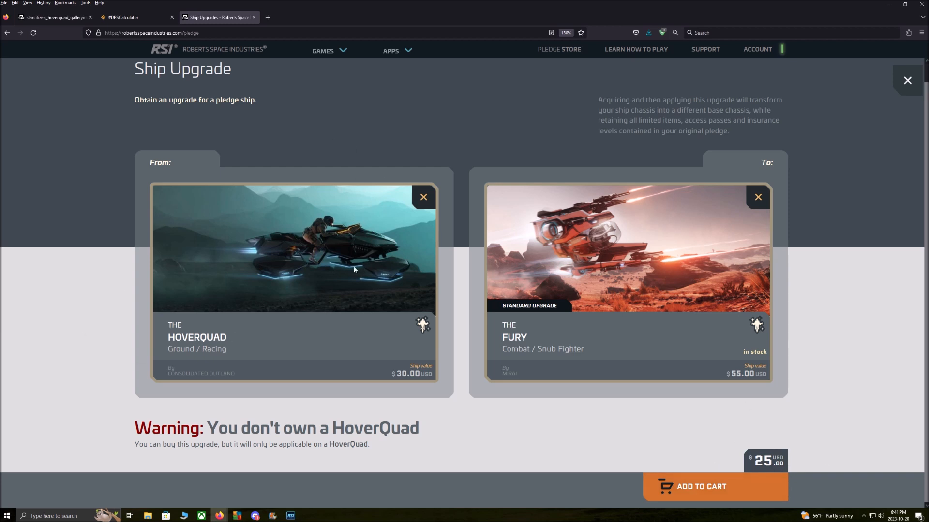
mouse_move(172, 172)
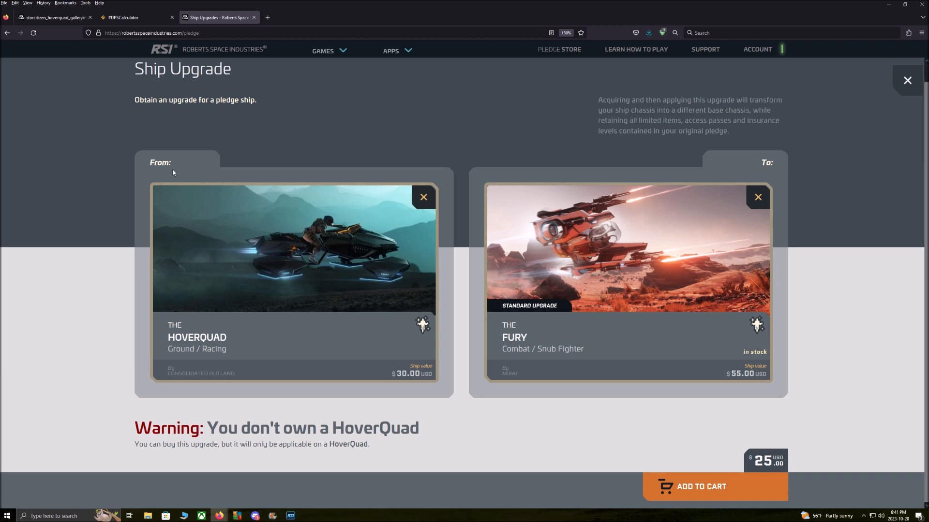
mouse_move(345, 204)
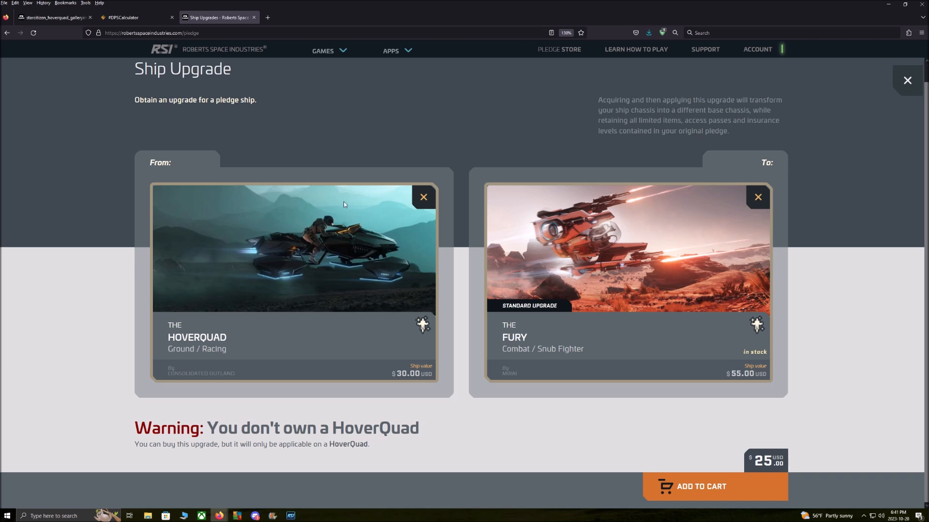
mouse_move(729, 435)
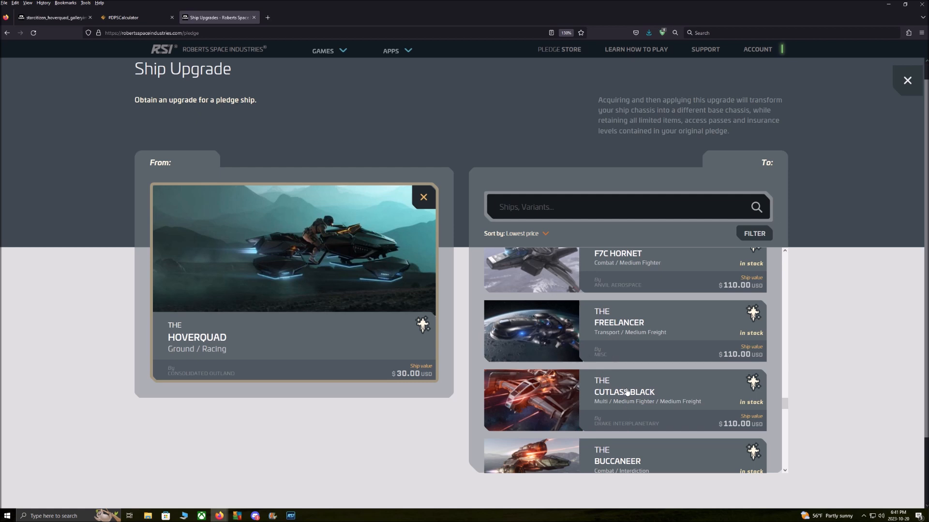
Select the $110 Cutlass Black as the HoverQuad upgrade target, priced at $80.
left_click(623, 400)
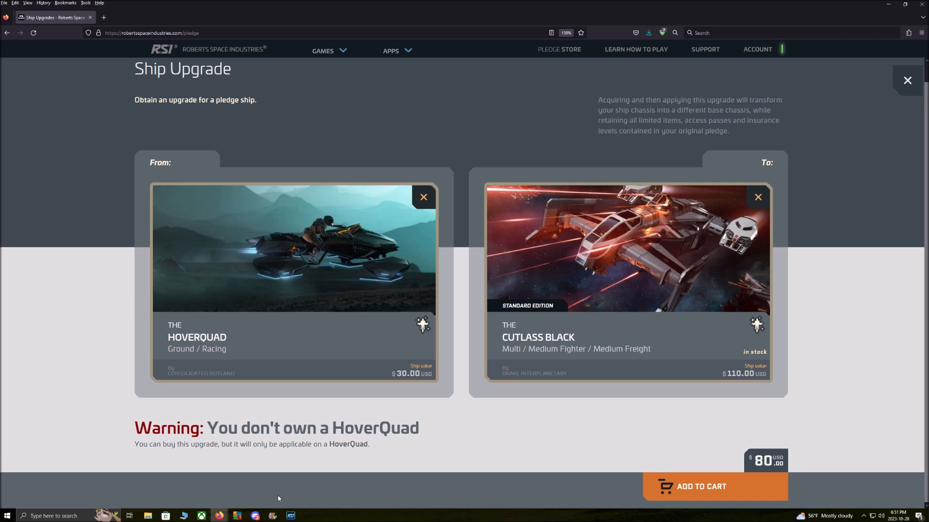
mouse_move(411, 251)
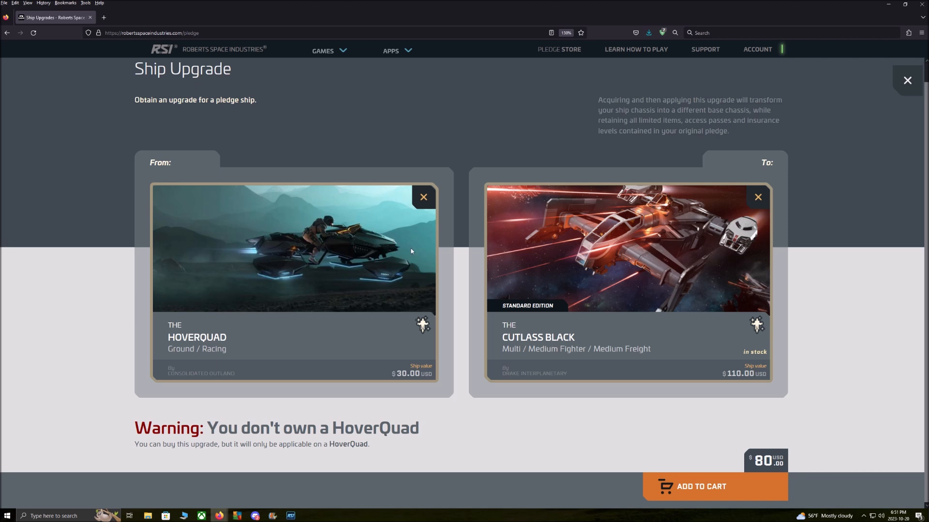
mouse_move(489, 207)
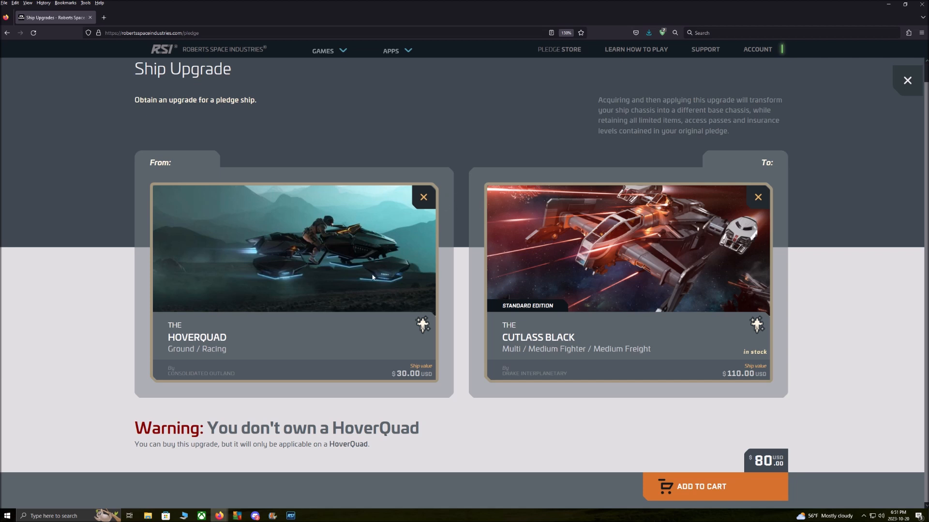
mouse_move(699, 203)
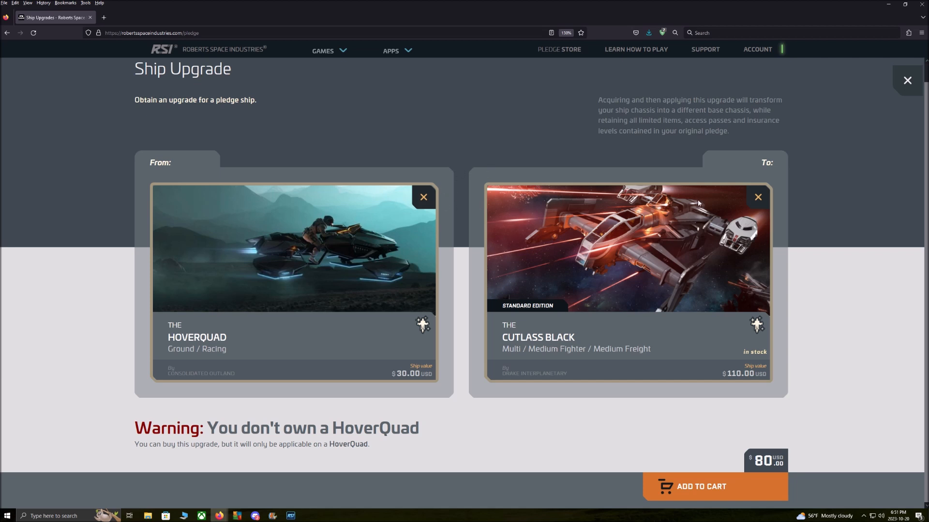
mouse_move(443, 147)
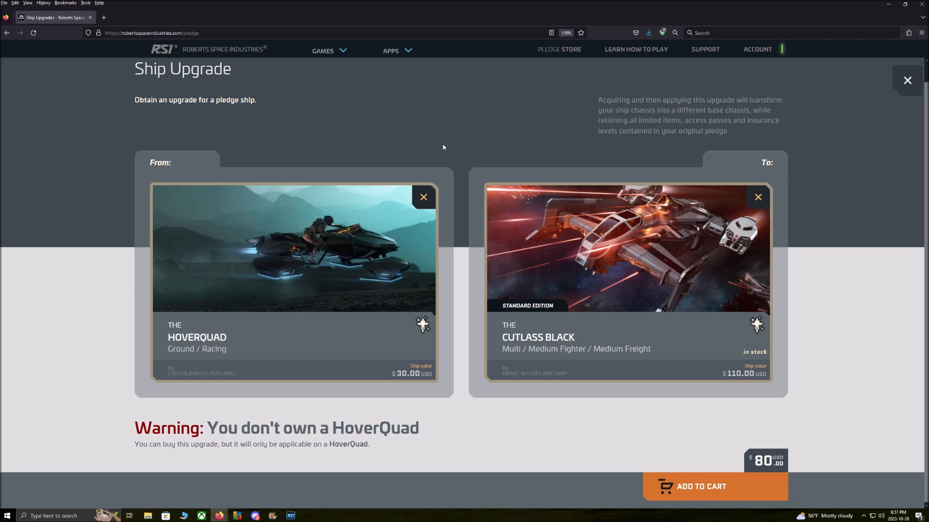
mouse_move(621, 151)
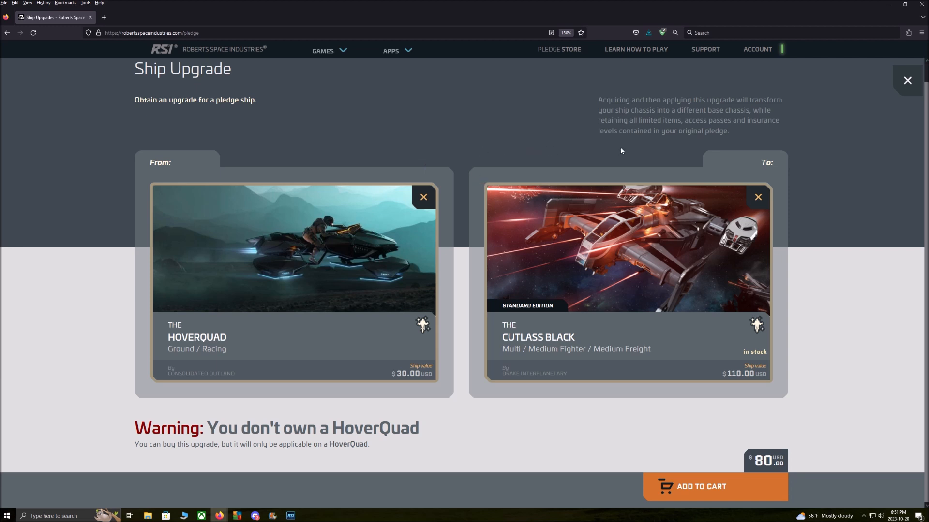